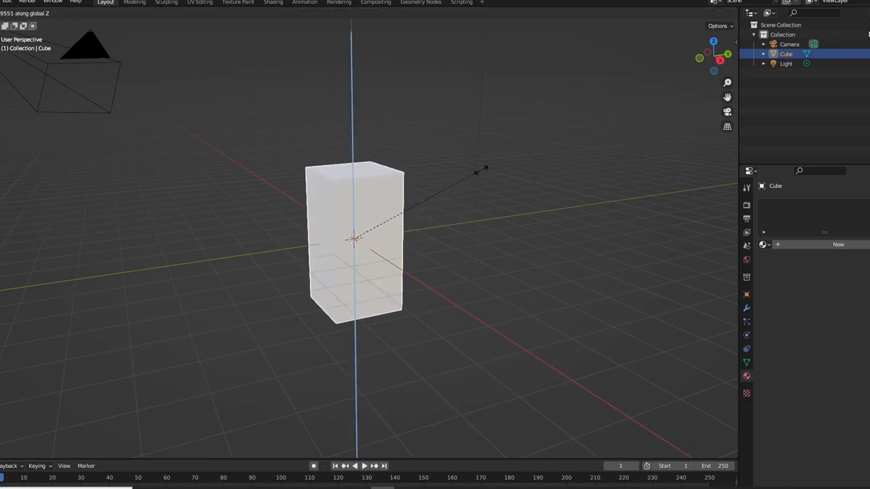
Stretch the default cube tall along Z into the carton body.
{"action": "key", "text": "Tab"}
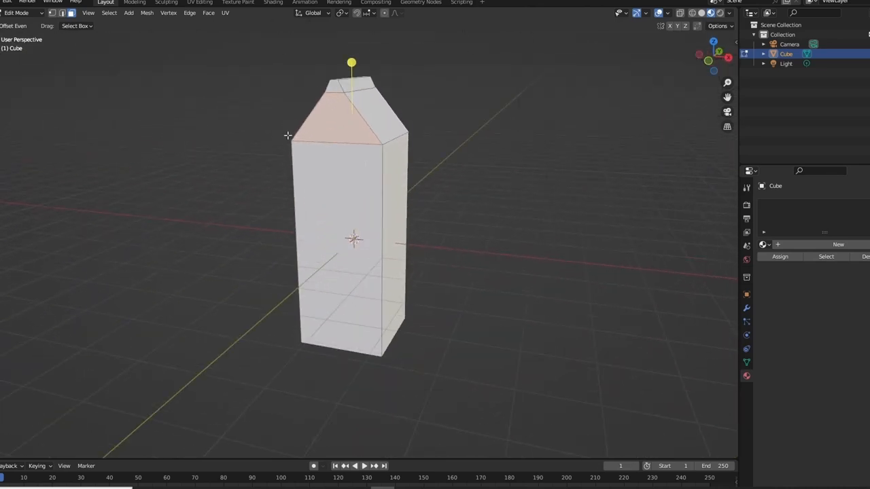
{"action": "mouse_move", "coordinate": [362, 121]}
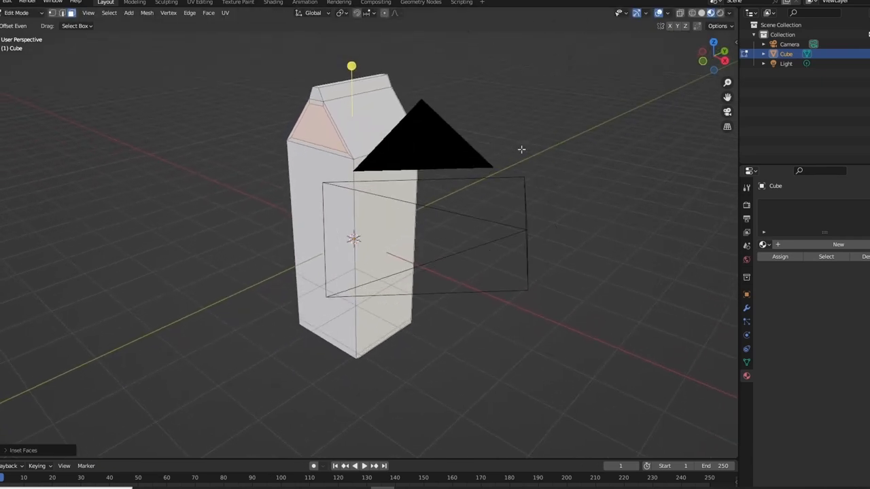
Inset the sloped roof faces with a narrow border rim.
{"action": "left_click_drag", "start_coordinate": [422, 136], "coordinate": [157, 136]}
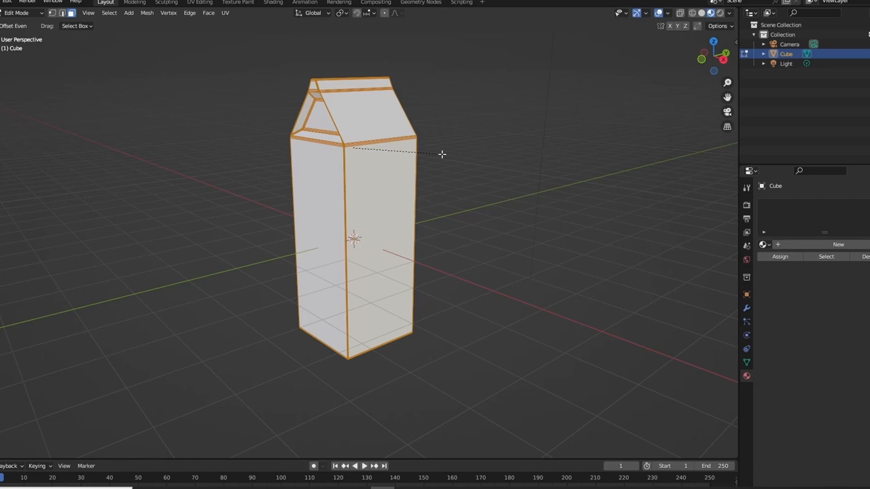
Bevel every edge of the carton and return to Object Mode.
{"action": "key", "text": "Tab"}
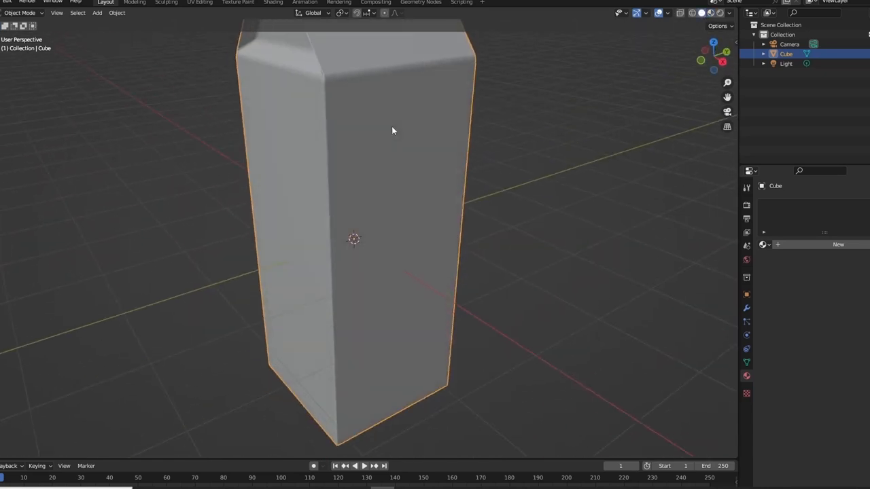
Apply Shade Smooth to the carton and re-enter Edit Mode.
{"action": "right_click", "coordinate": [392, 131]}
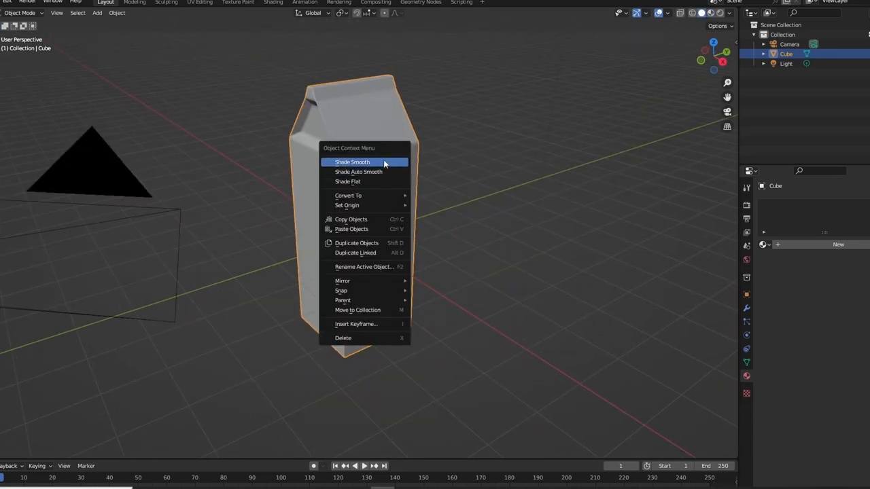
{"action": "left_click", "coordinate": [352, 161]}
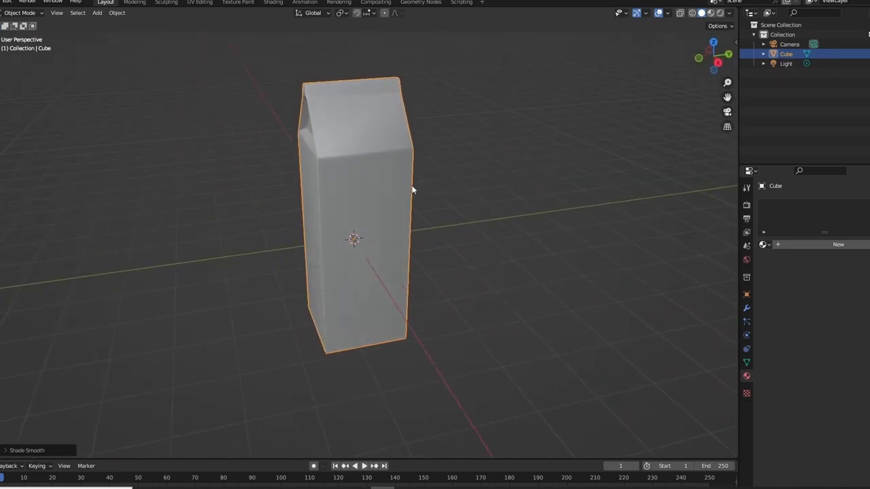
{"action": "key", "text": "Tab"}
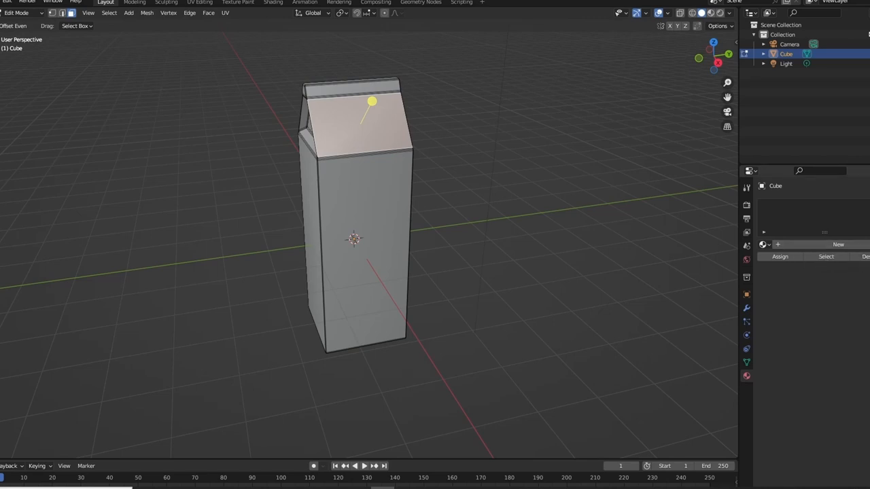
Create a red-base-color material and assign it to both roof faces.
{"action": "left_click", "coordinate": [838, 245]}
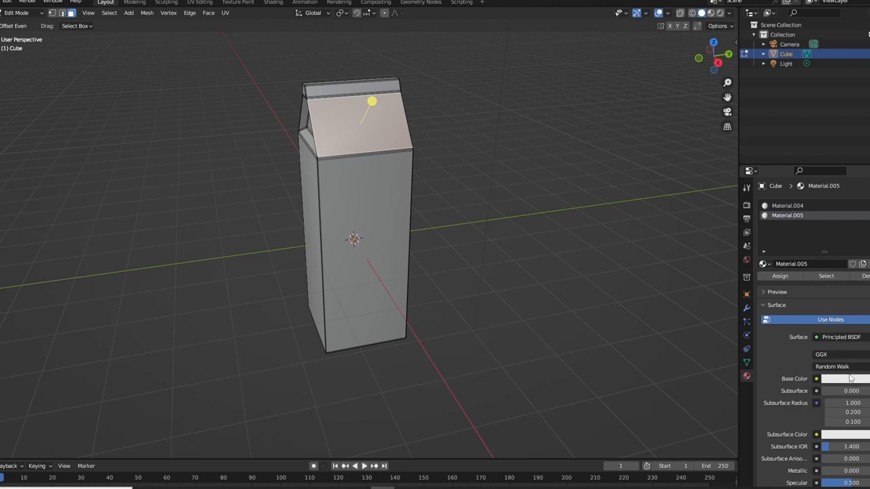
{"action": "left_click", "coordinate": [842, 378]}
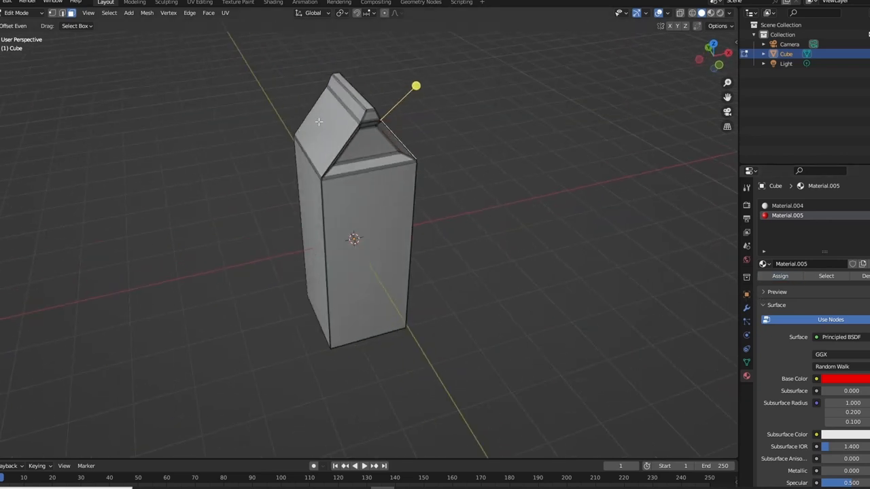
{"action": "left_click", "coordinate": [333, 123]}
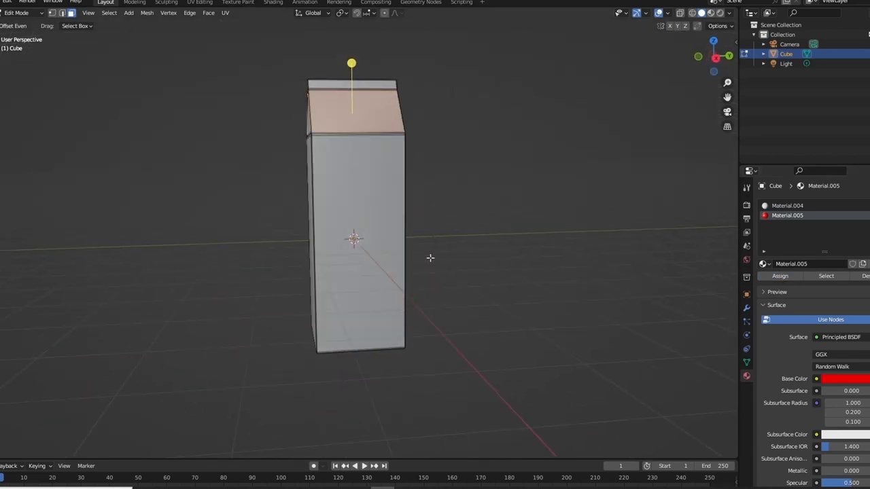
{"action": "left_click", "coordinate": [356, 240]}
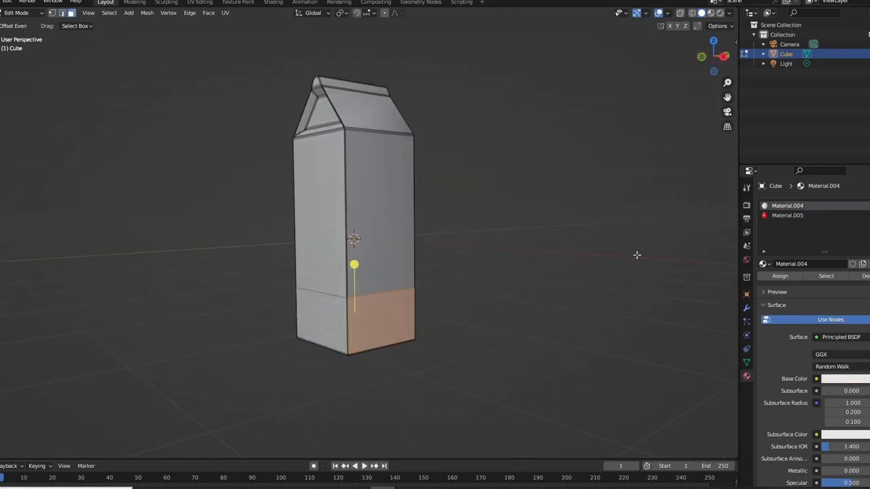
Assign the red Material.005 to the carton's bottom band faces.
{"action": "left_click", "coordinate": [787, 216]}
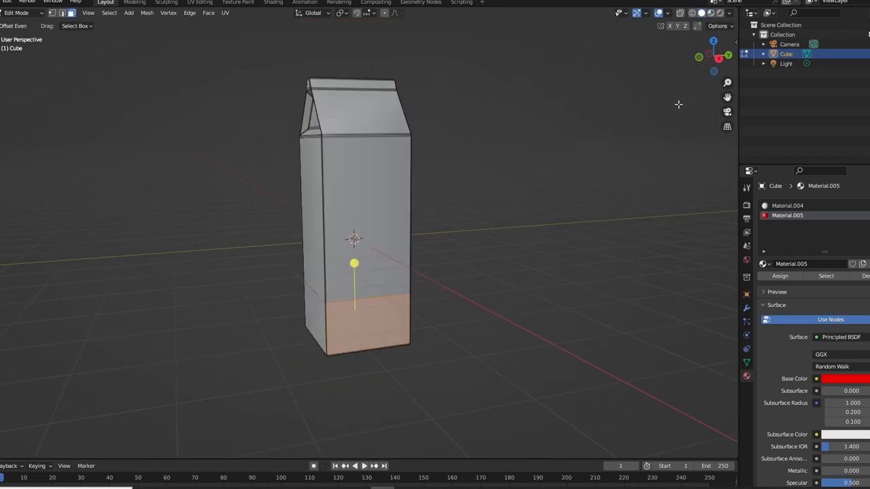
Add a text object to the scene via the Add menu.
{"action": "left_click", "coordinate": [128, 13]}
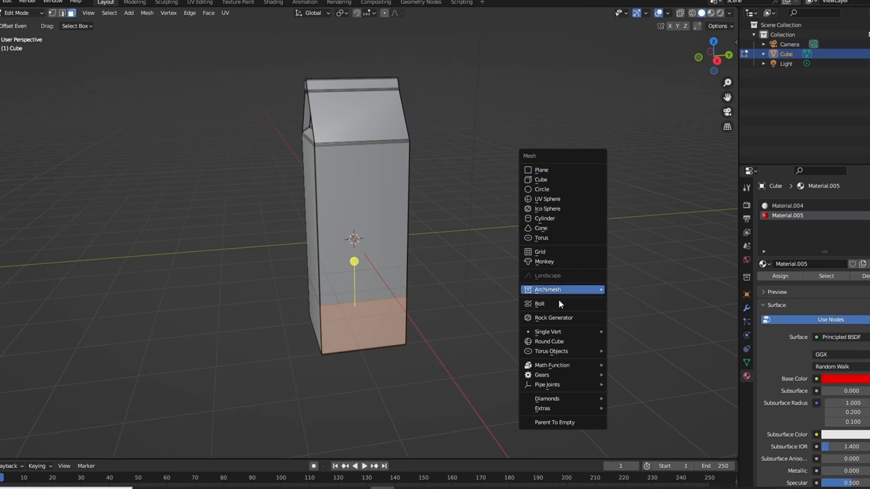
{"action": "mouse_move", "coordinate": [545, 218]}
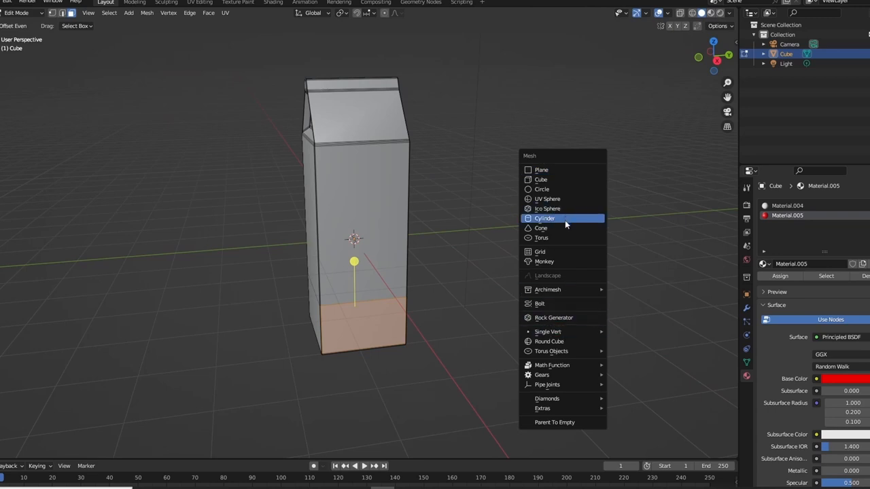
{"action": "mouse_move", "coordinate": [544, 218]}
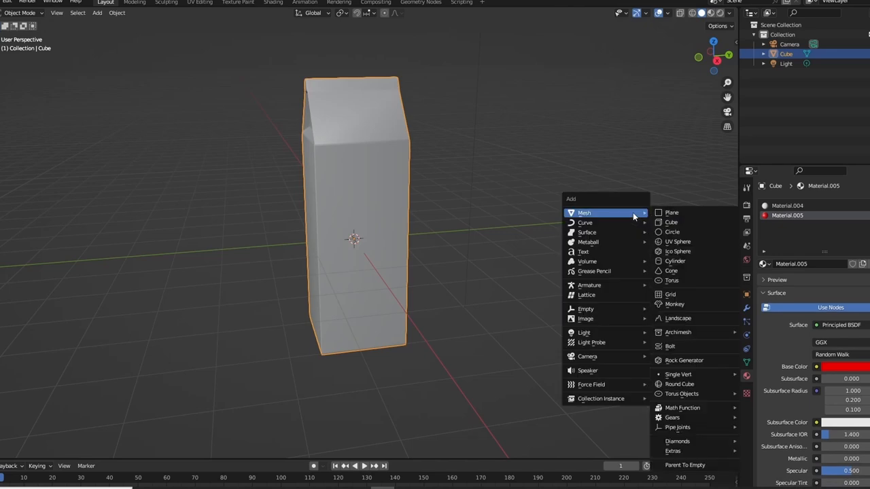
{"action": "left_click", "coordinate": [583, 251]}
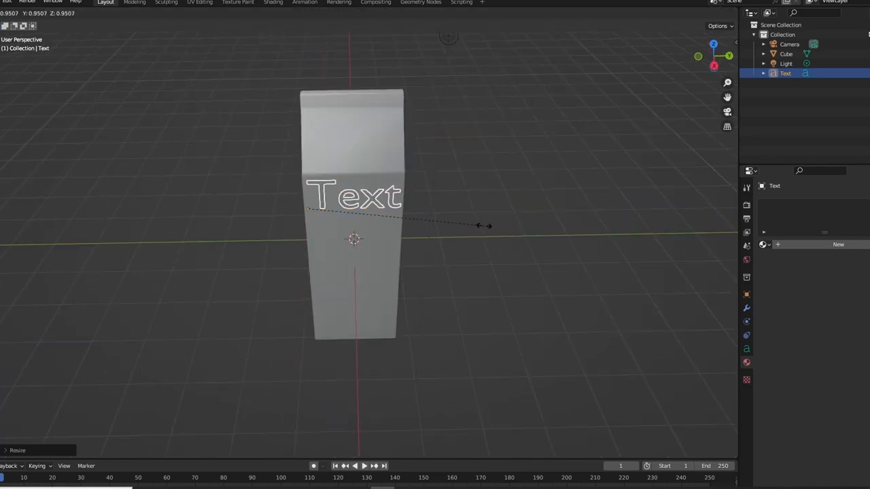
Scale the text and edit it to read 'Milk' across the front.
{"action": "key", "text": "Tab"}
{"action": "type", "text": "Milk m"}
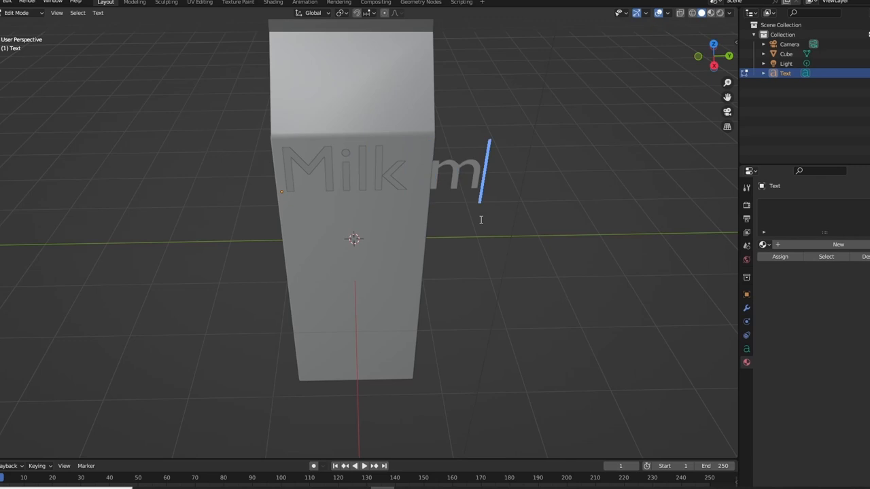
{"action": "key", "text": "backspace"}
{"action": "type", "text": "Milk"}
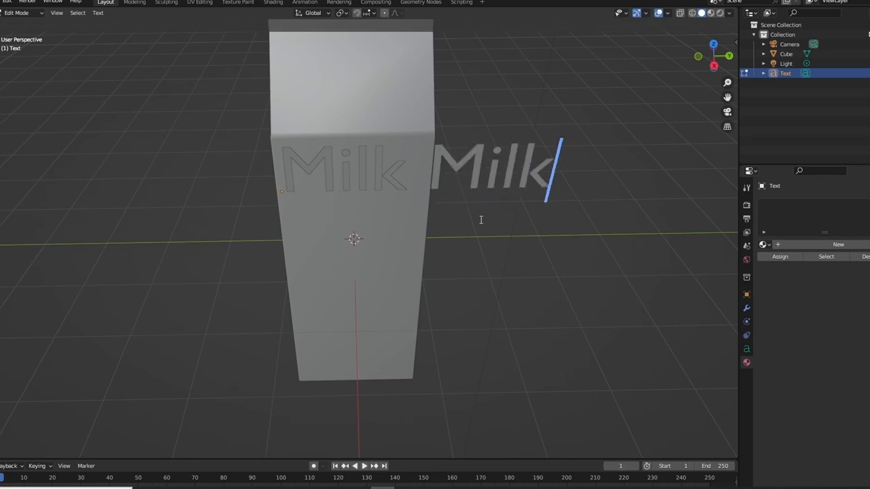
{"action": "key", "text": "Tab"}
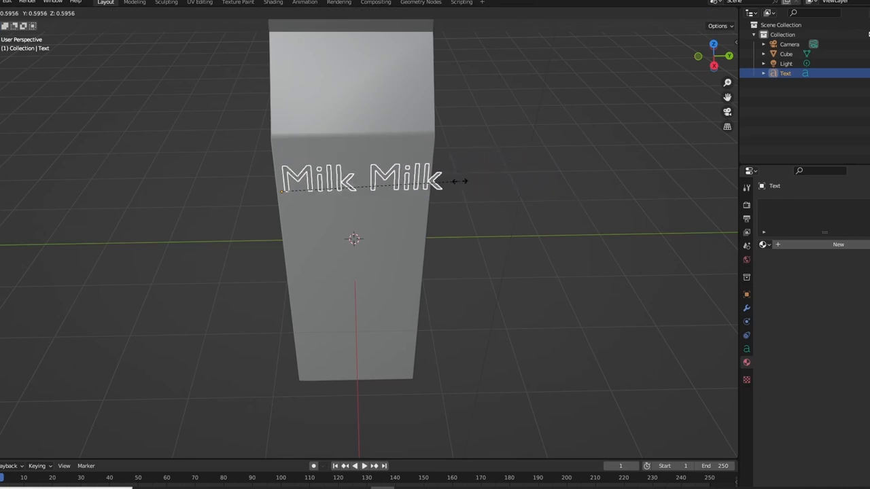